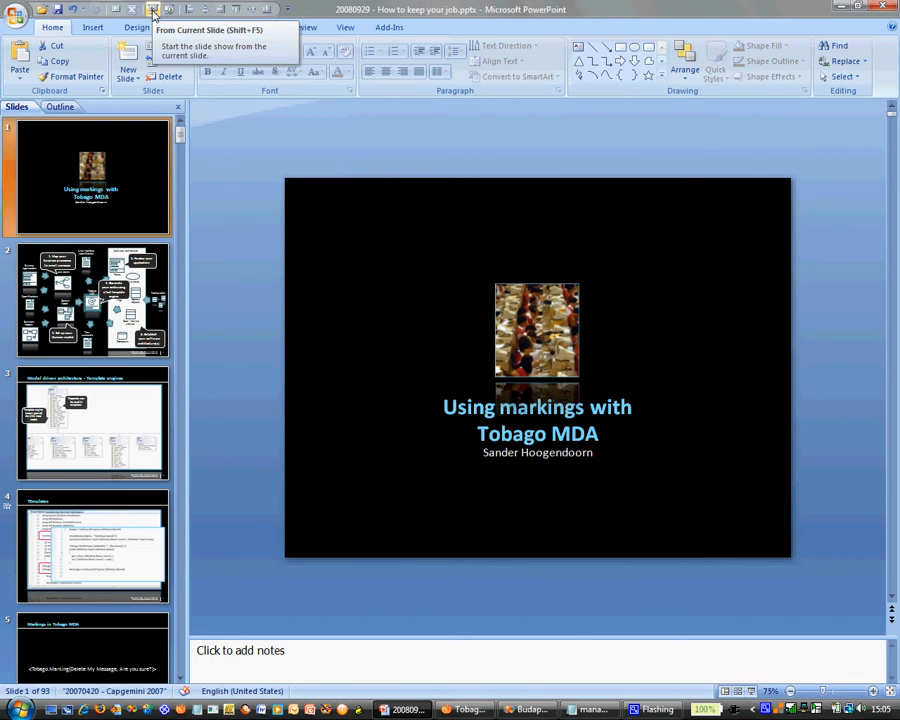
Step: Run the Tobago MDA markings deck as a slide show from the current slide
click(152, 8)
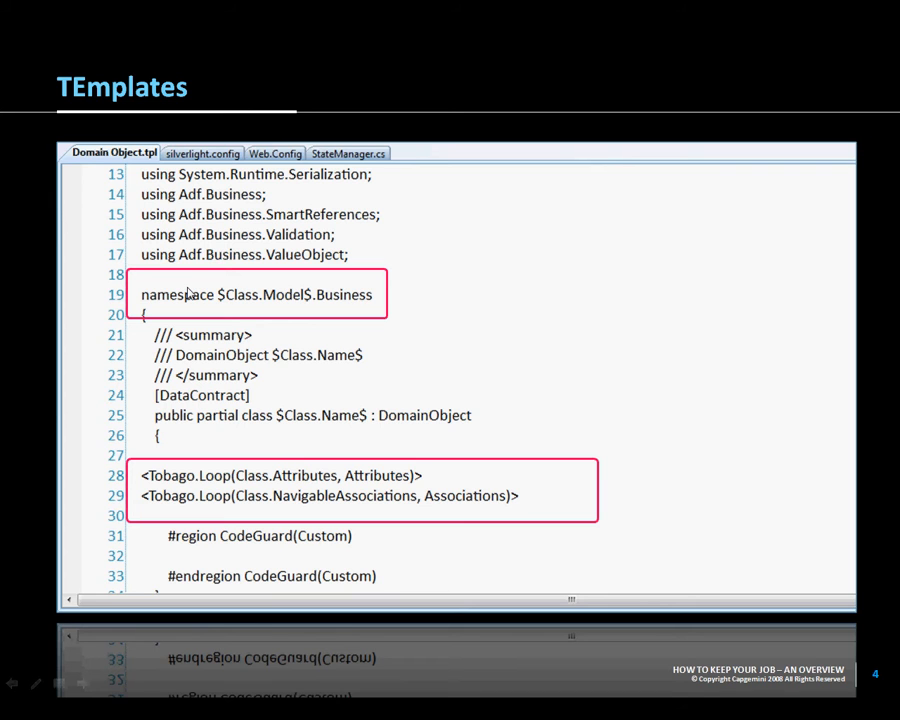
mouse_move(204, 288)
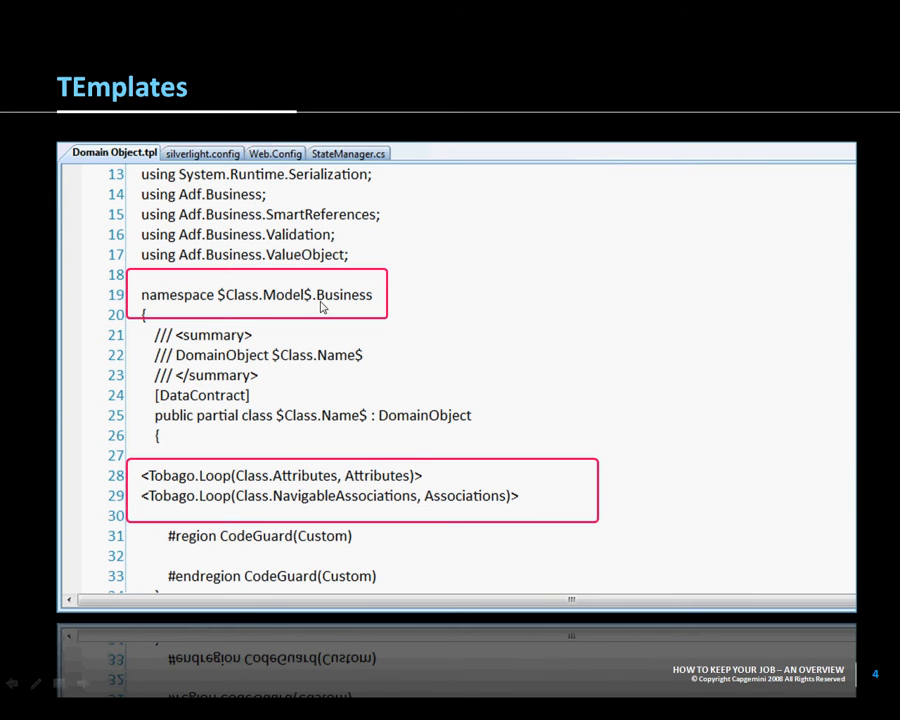
mouse_move(208, 292)
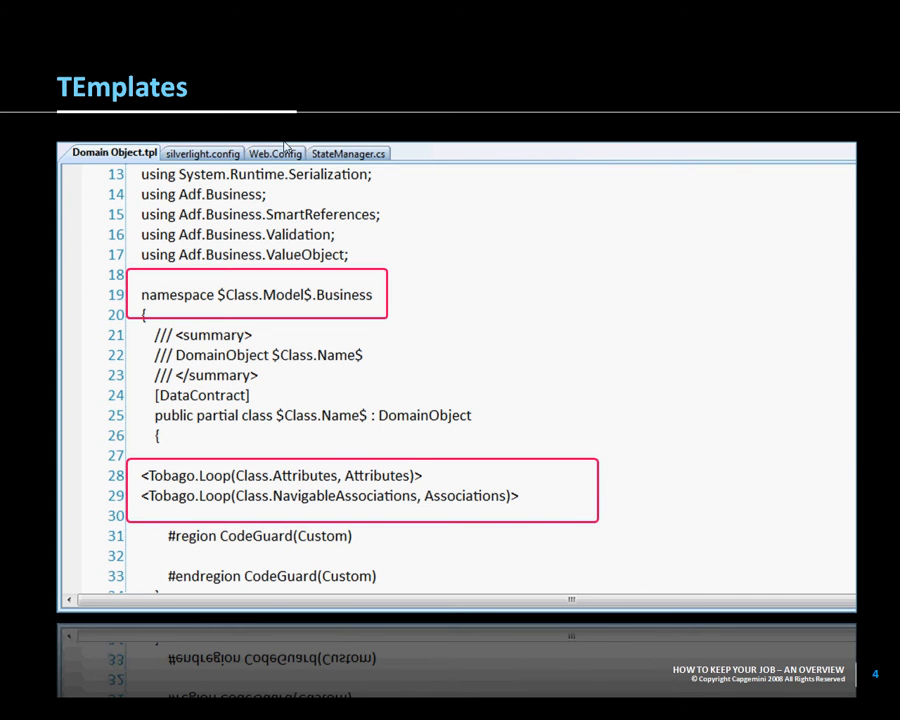
mouse_move(156, 500)
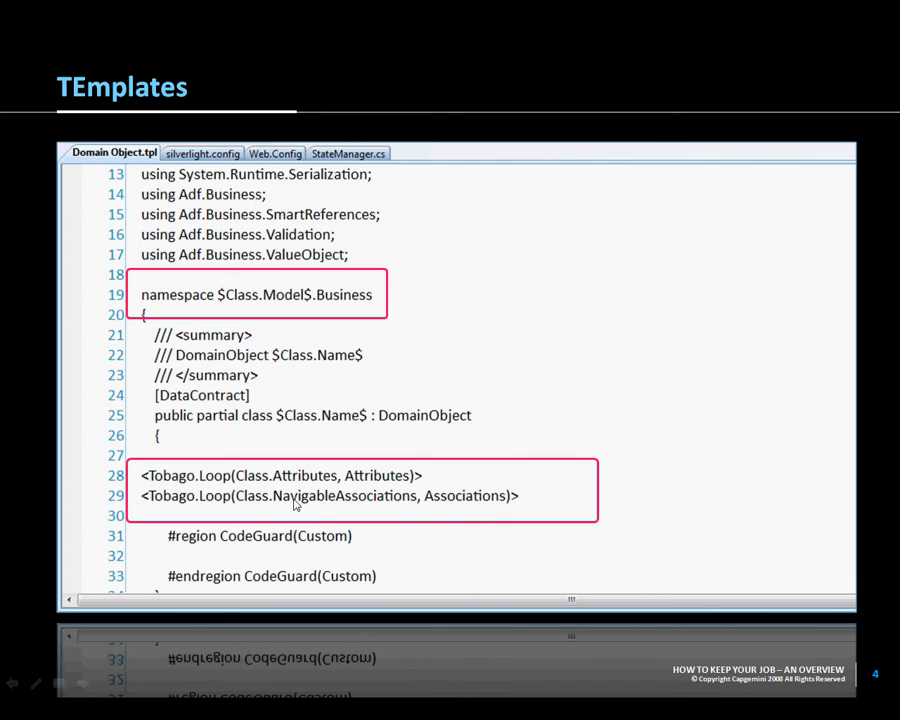
mouse_move(364, 512)
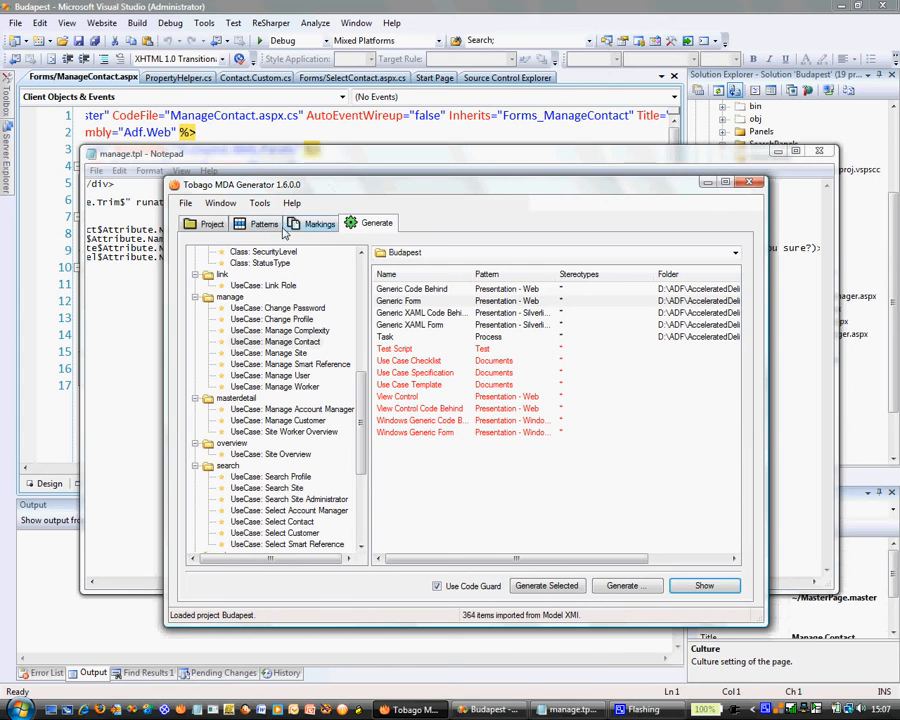
Step: Show the markings list and the DeleteMessage marking details (value Remove)
click(320, 224)
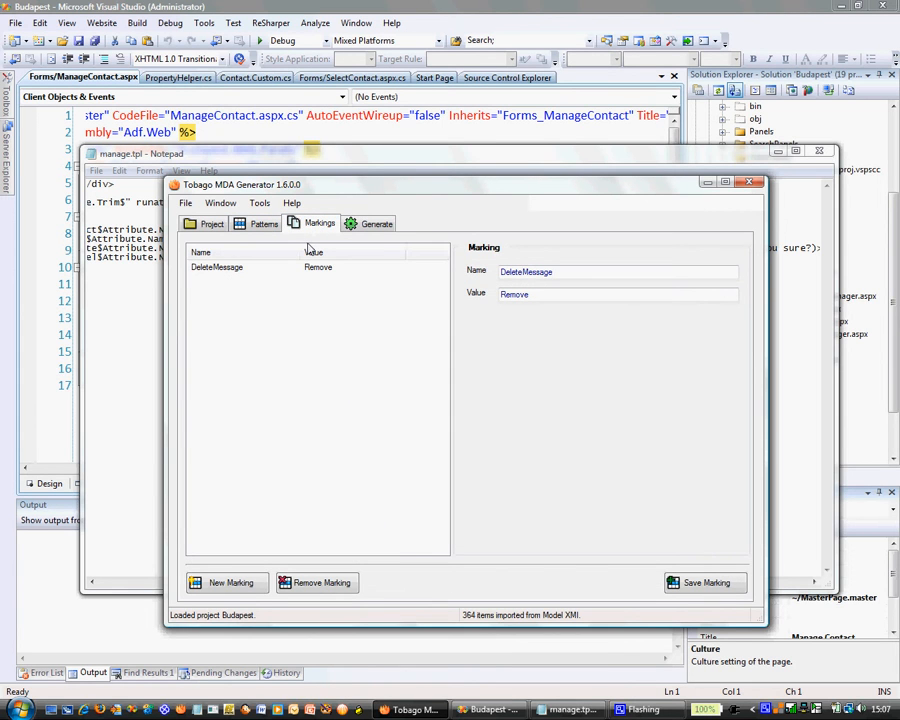
click(216, 268)
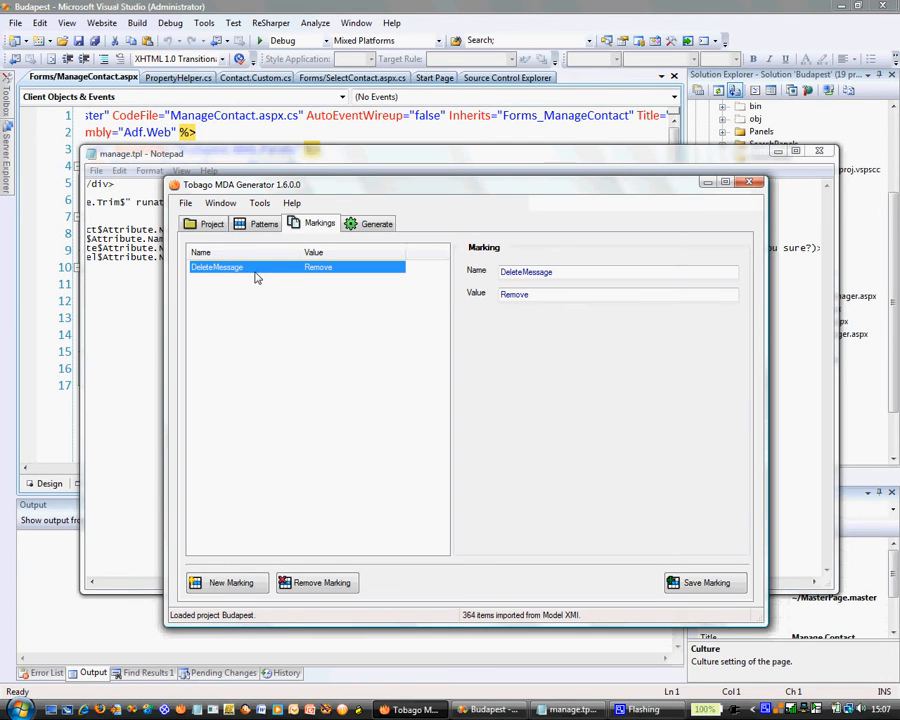
mouse_move(236, 278)
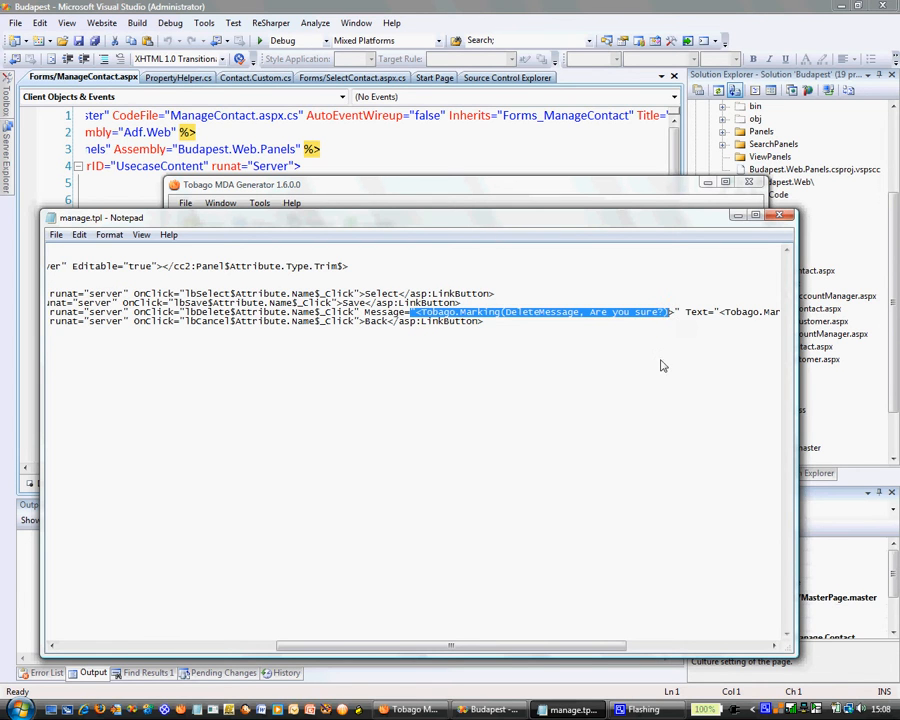
mouse_move(472, 332)
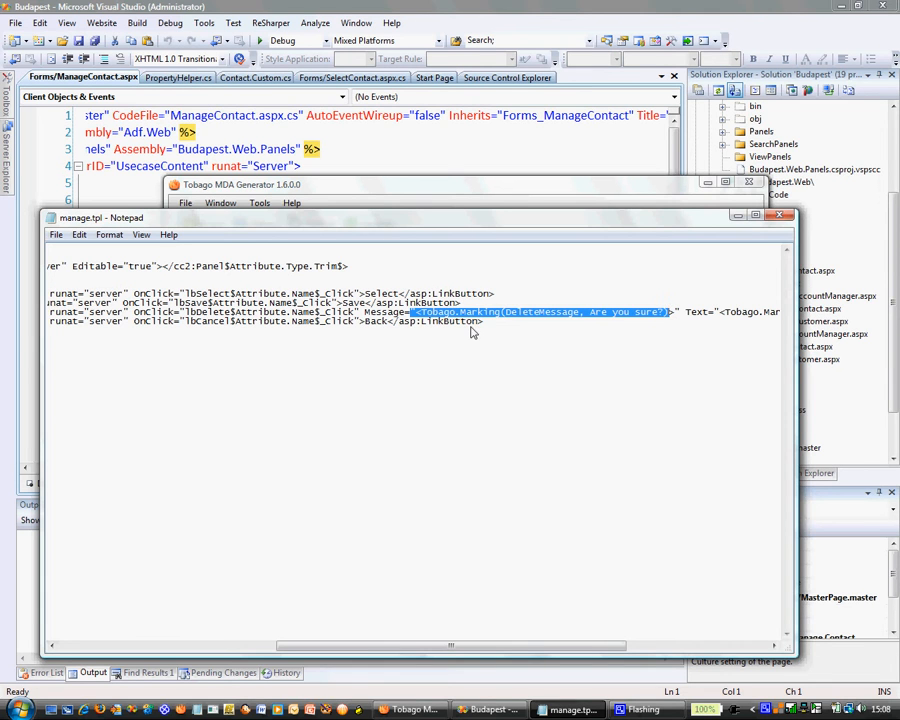
click(508, 312)
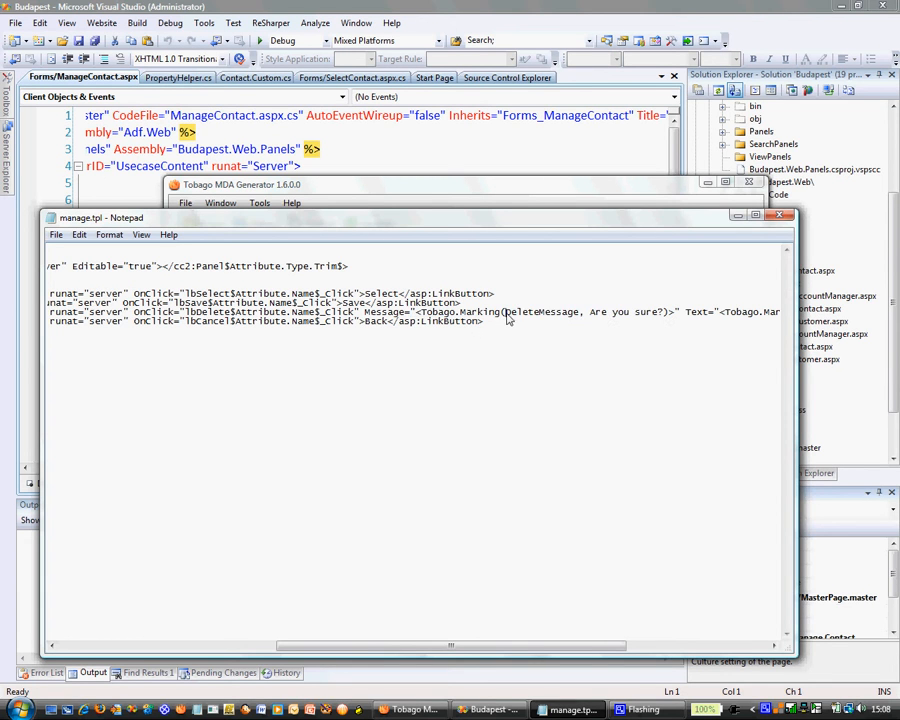
double_click(540, 312)
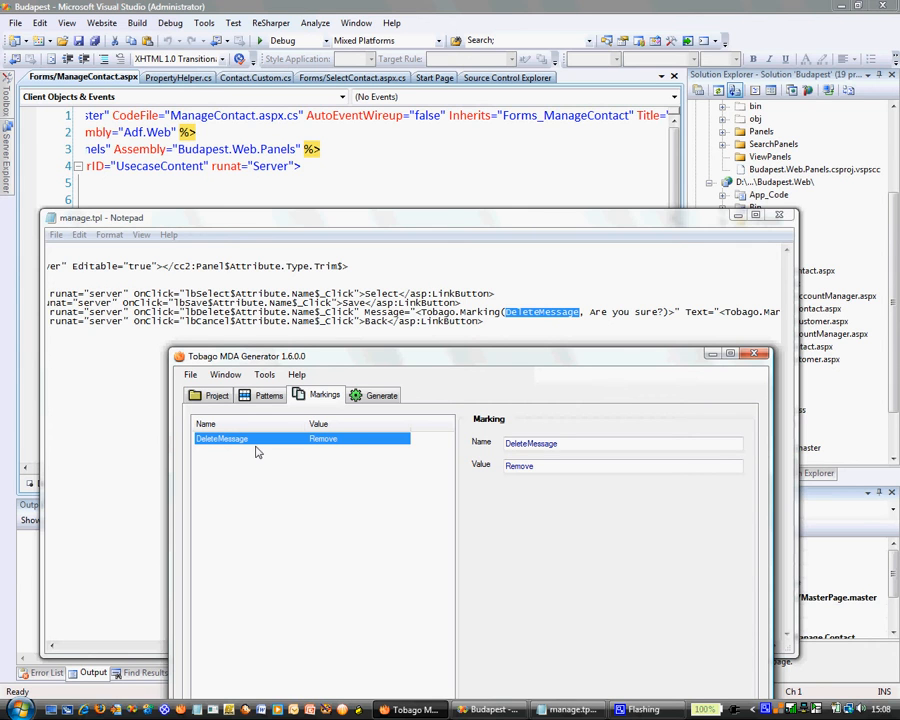
mouse_move(492, 320)
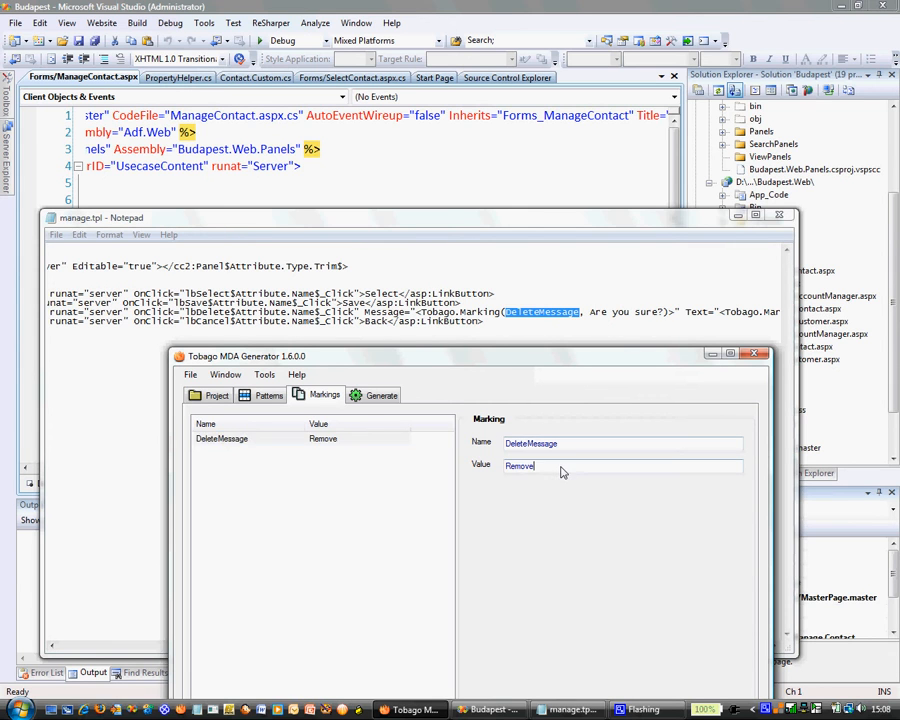
double_click(520, 464)
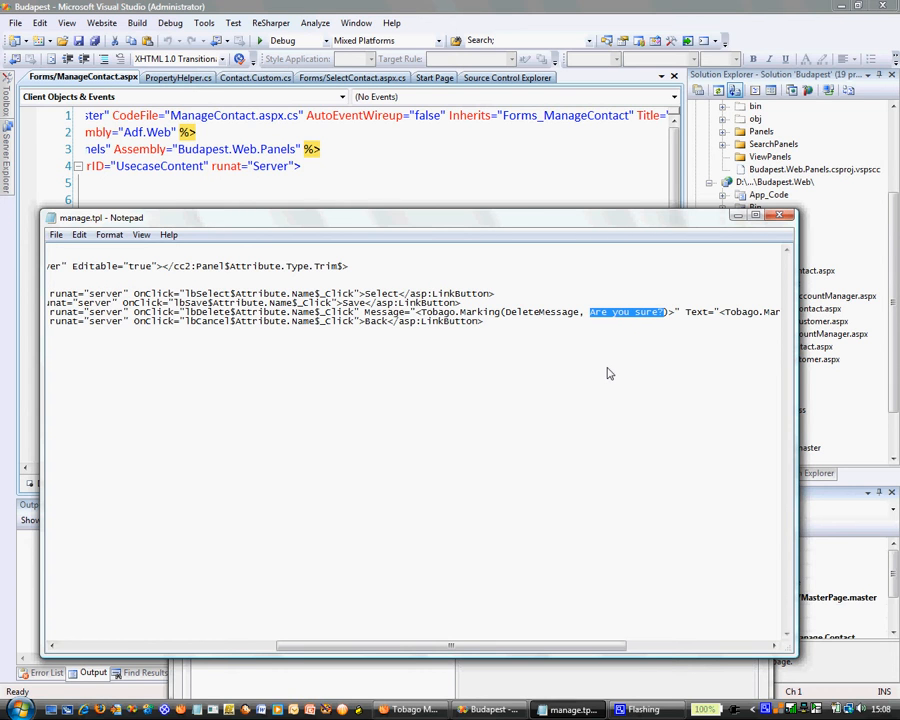
mouse_move(466, 612)
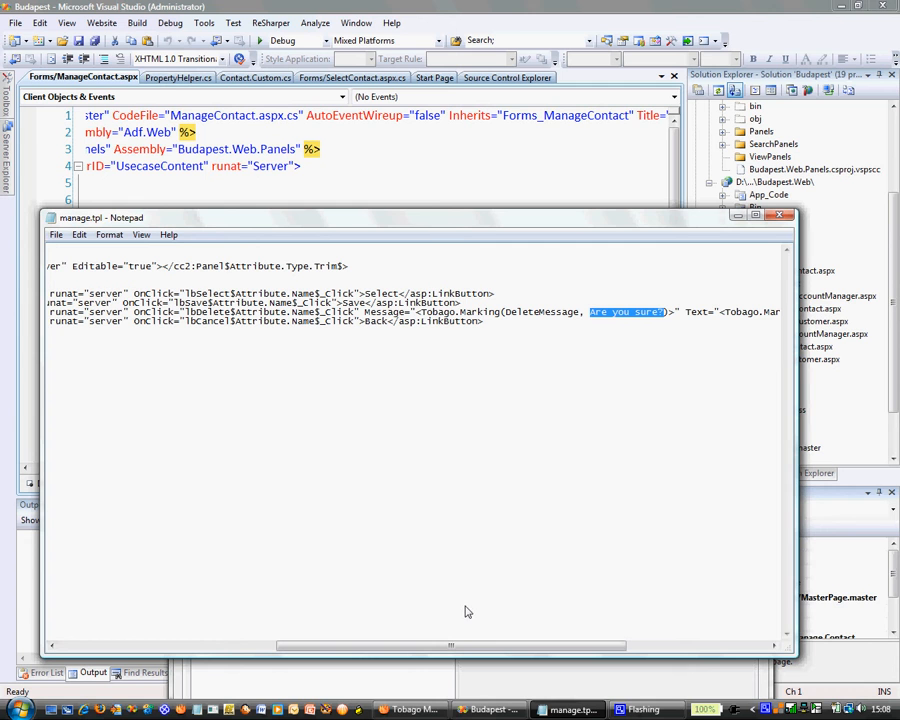
mouse_move(410, 708)
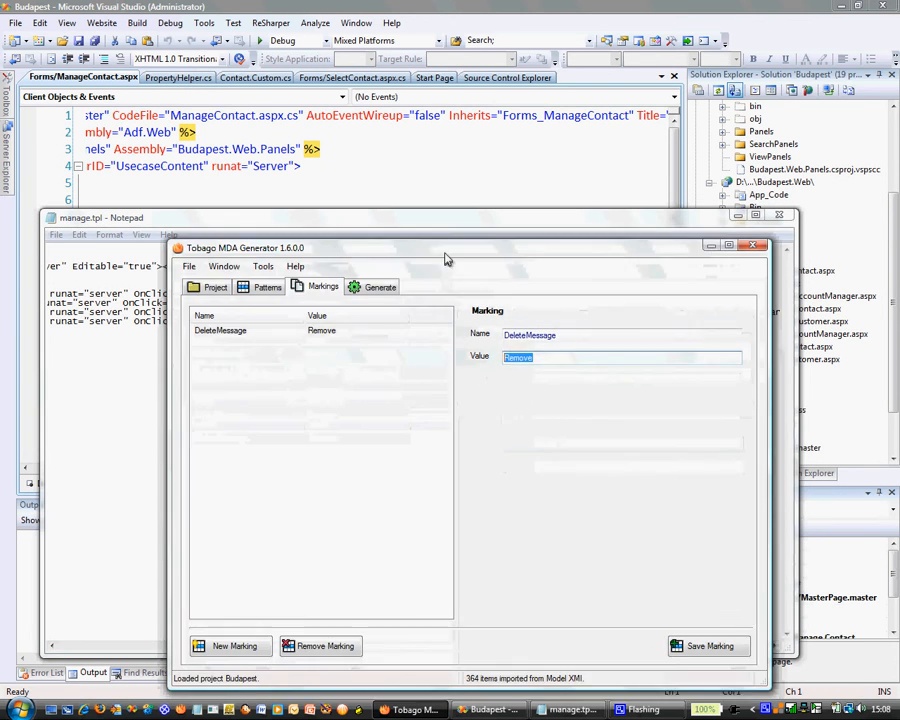
Step: Preview Generic Form code for Manage Contact, with the delete Message set to Remove
click(380, 286)
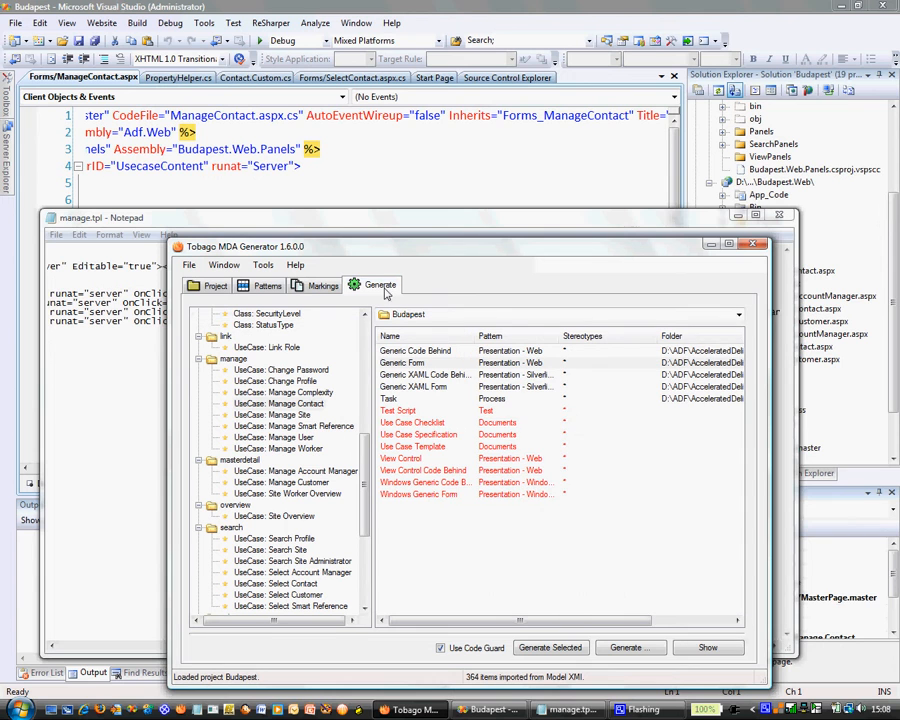
click(280, 404)
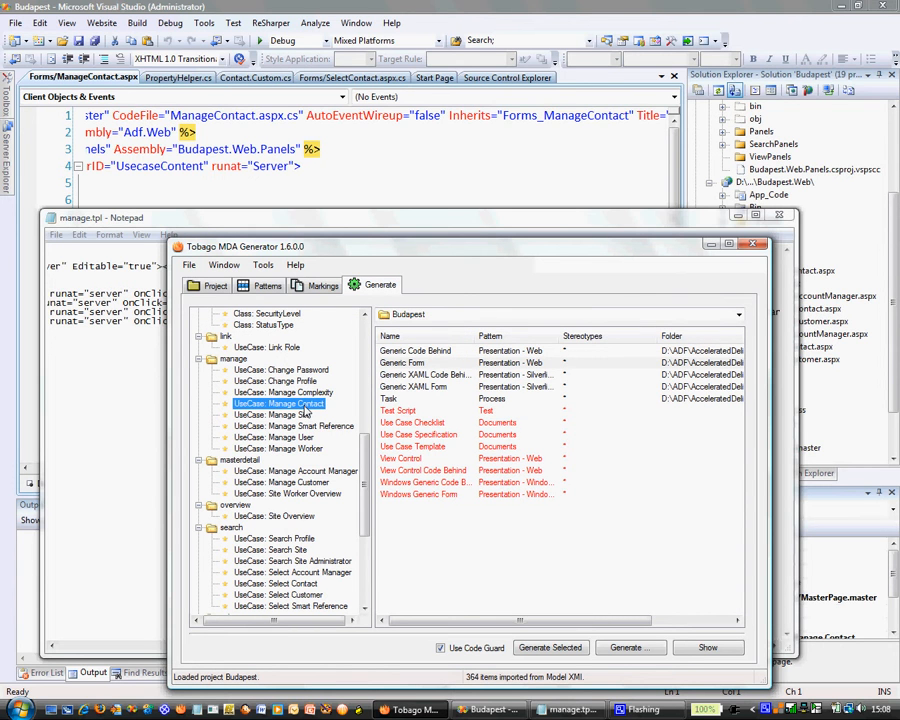
click(404, 362)
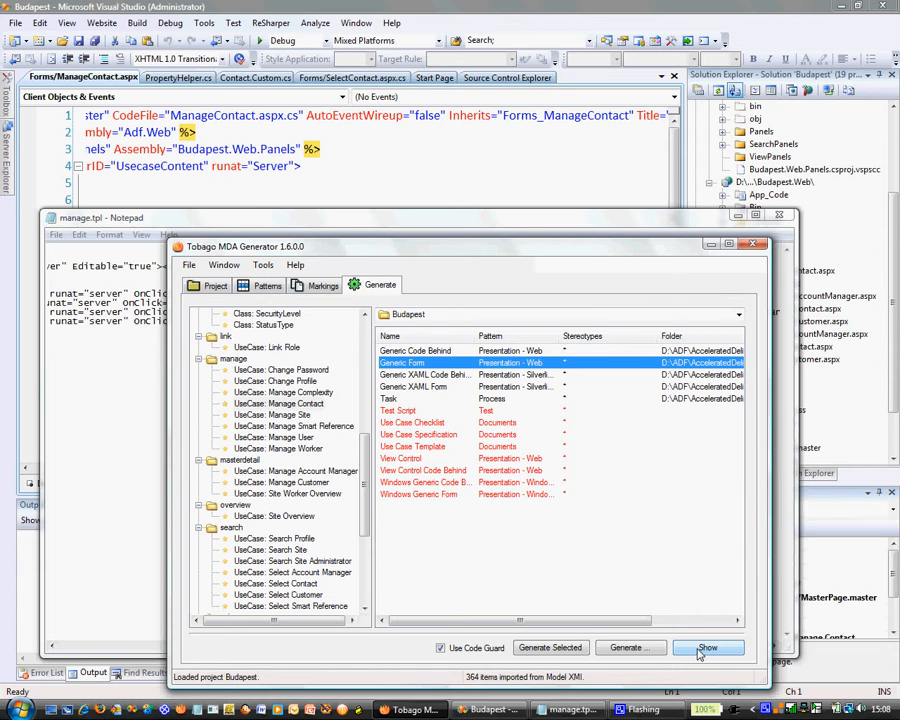
click(708, 648)
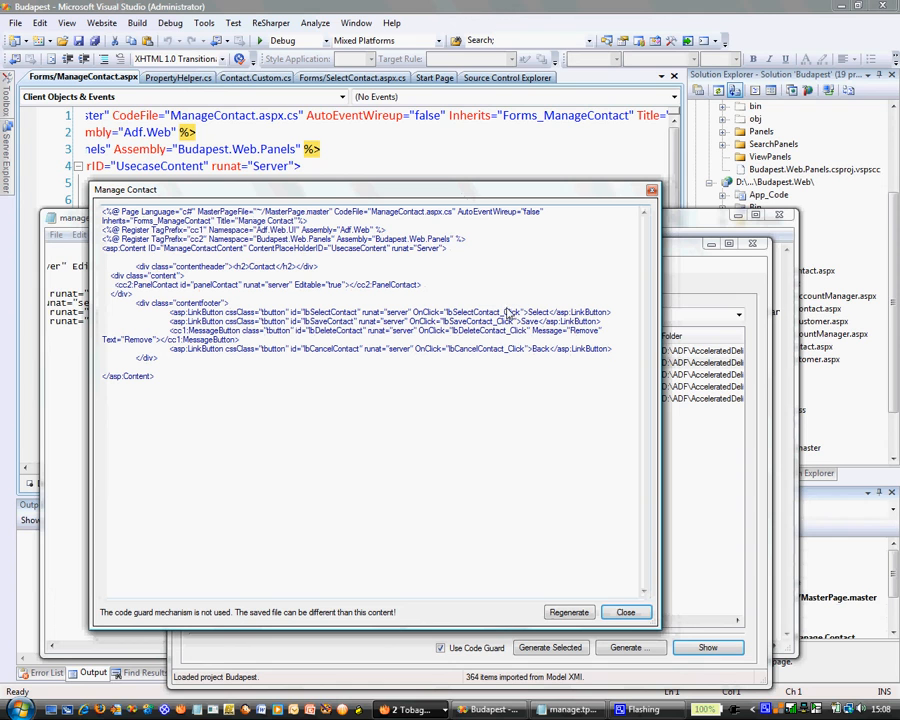
Step: Highlight Remove in the preview, then select the DeleteMessage value Remove for replacement
double_click(462, 330)
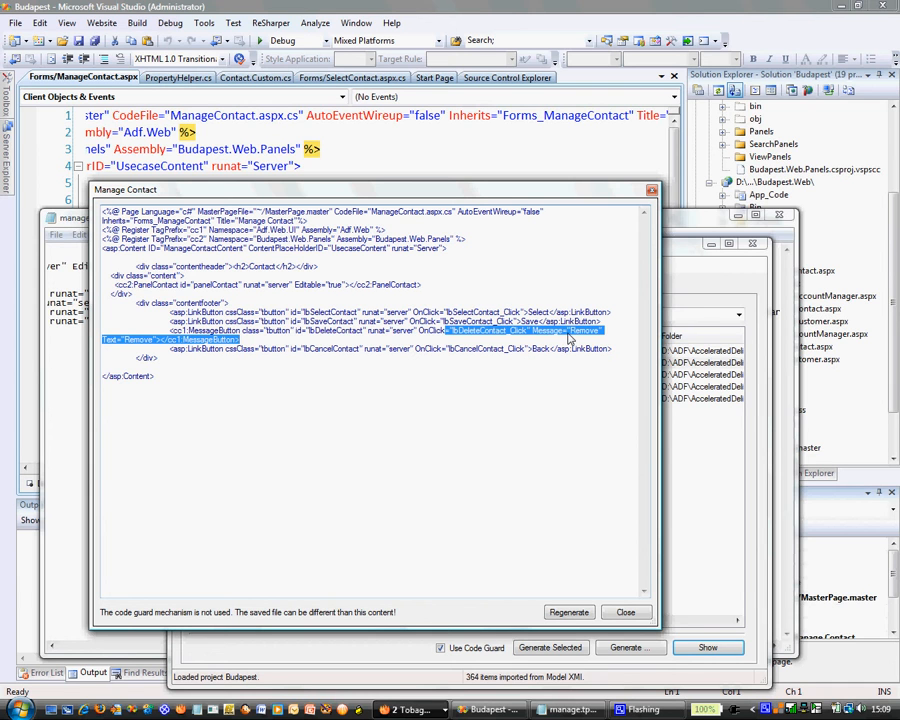
click(572, 330)
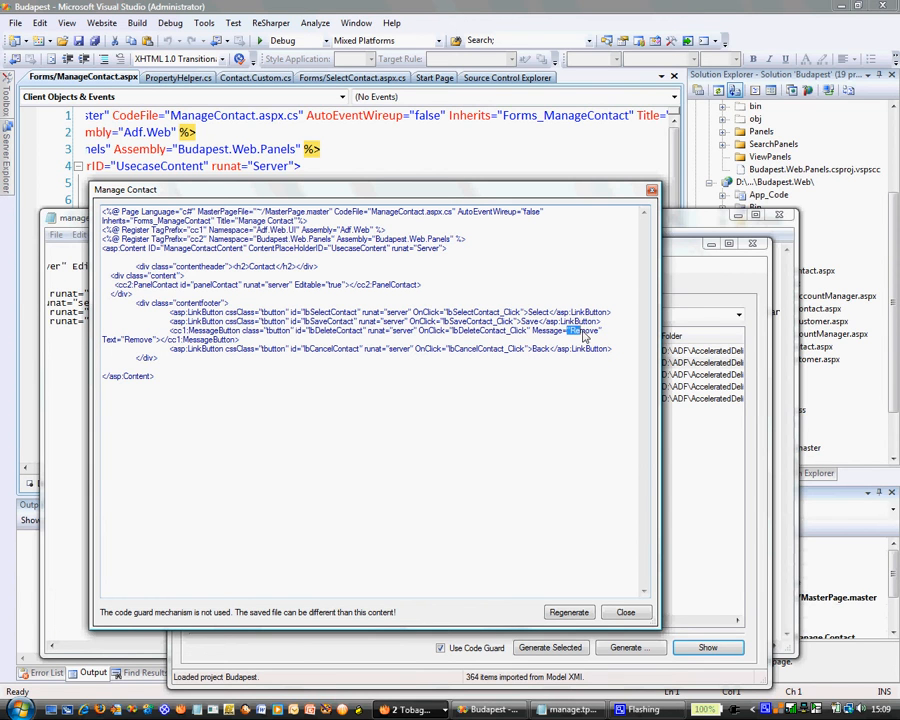
double_click(584, 332)
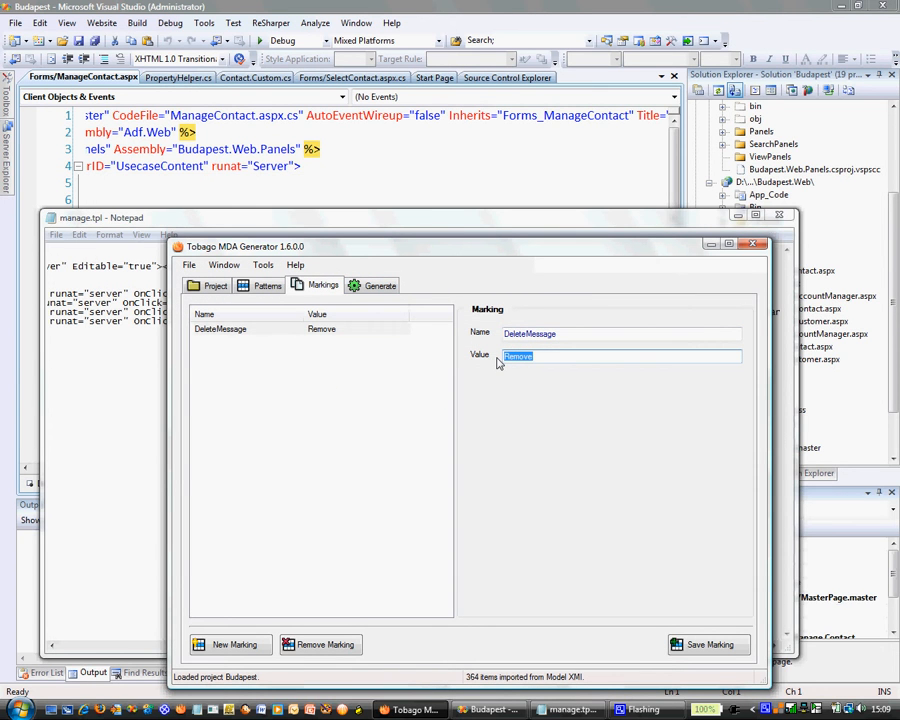
Step: Enter 'Please throw it away?' as the DeleteMessage marking value
text(Please thor)
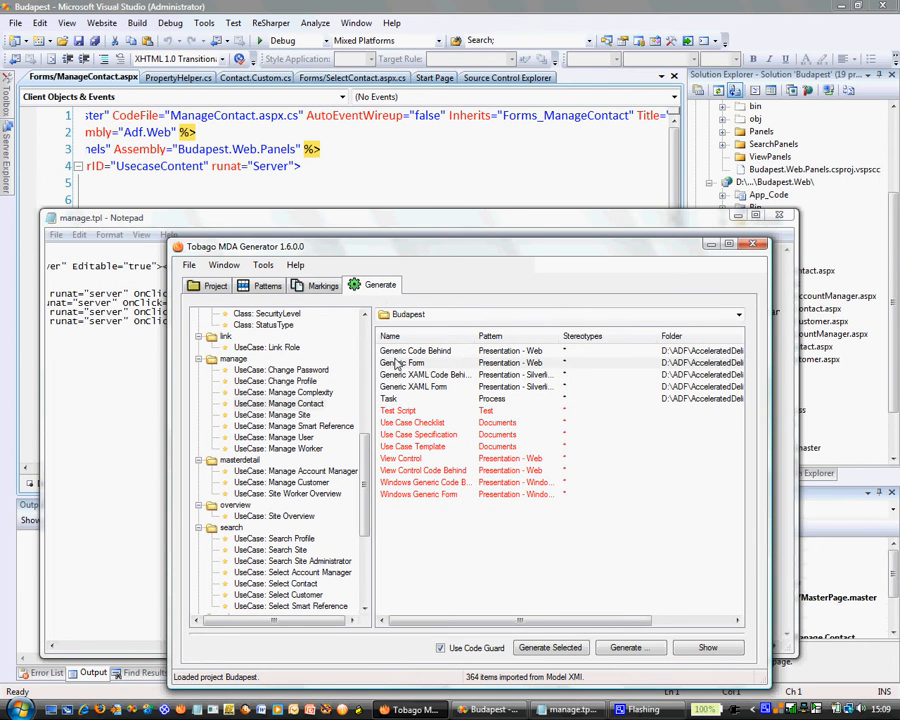
Step: Preview the regenerated Manage Contact form code to check the new delete Message
click(708, 648)
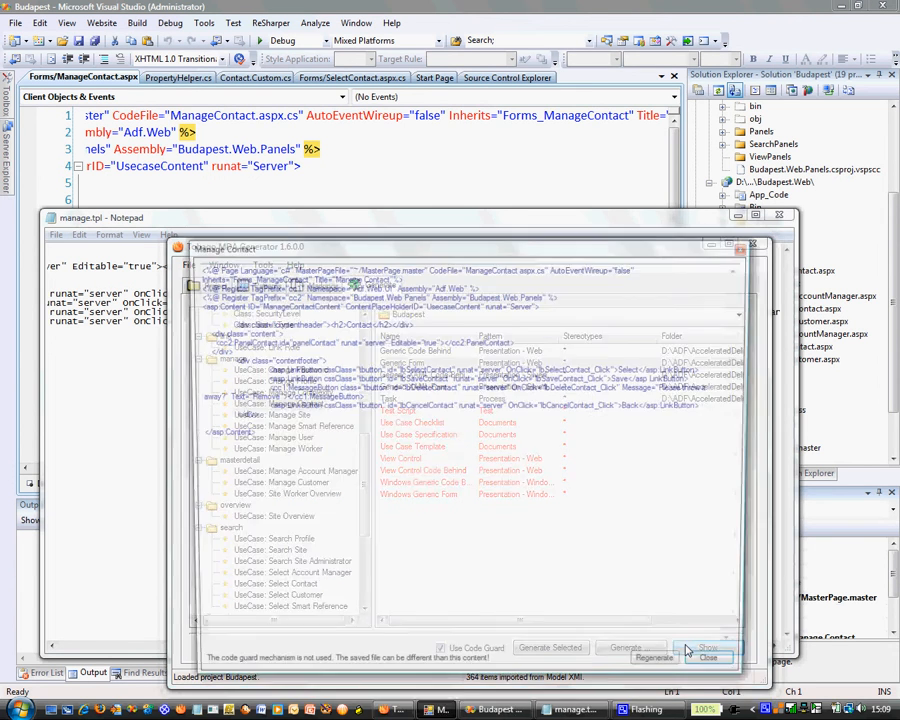
click(708, 652)
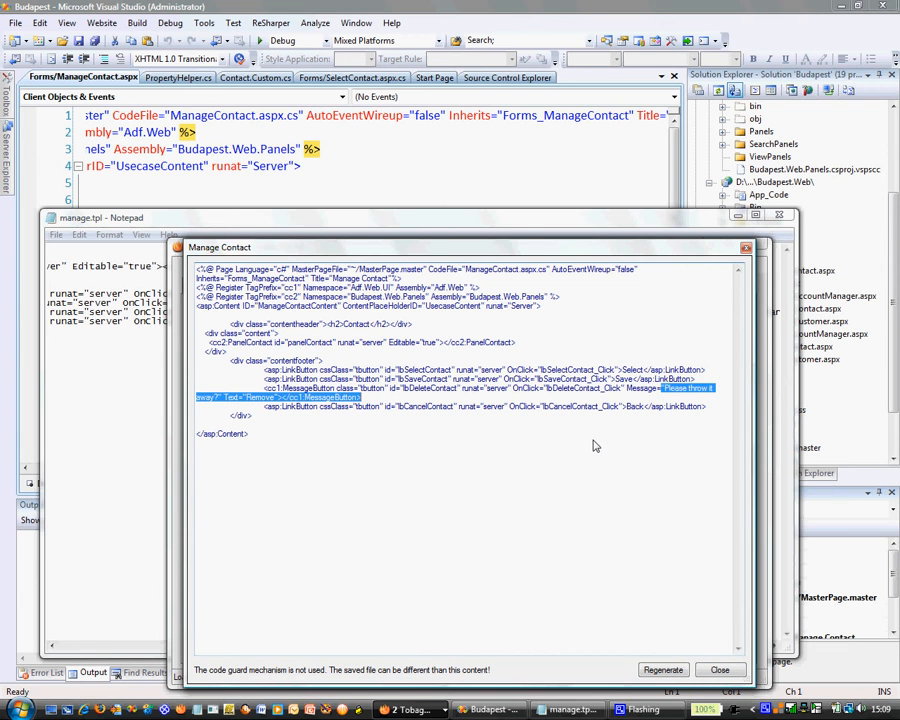
mouse_move(736, 684)
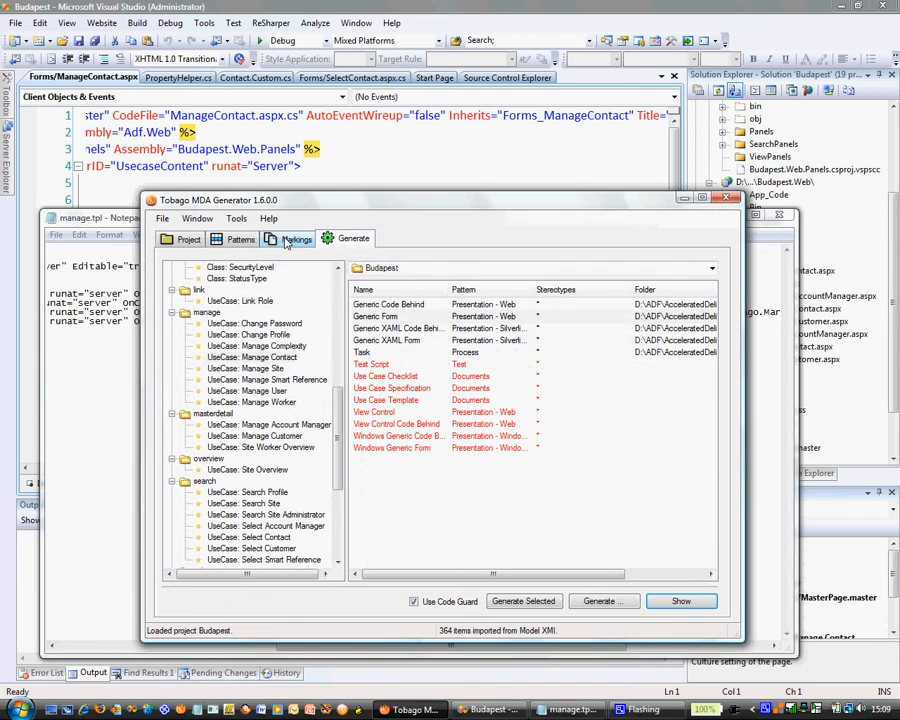
Step: Review DeleteMessage reading 'Please throw it away?', then view the Generic Form pattern definition
click(296, 240)
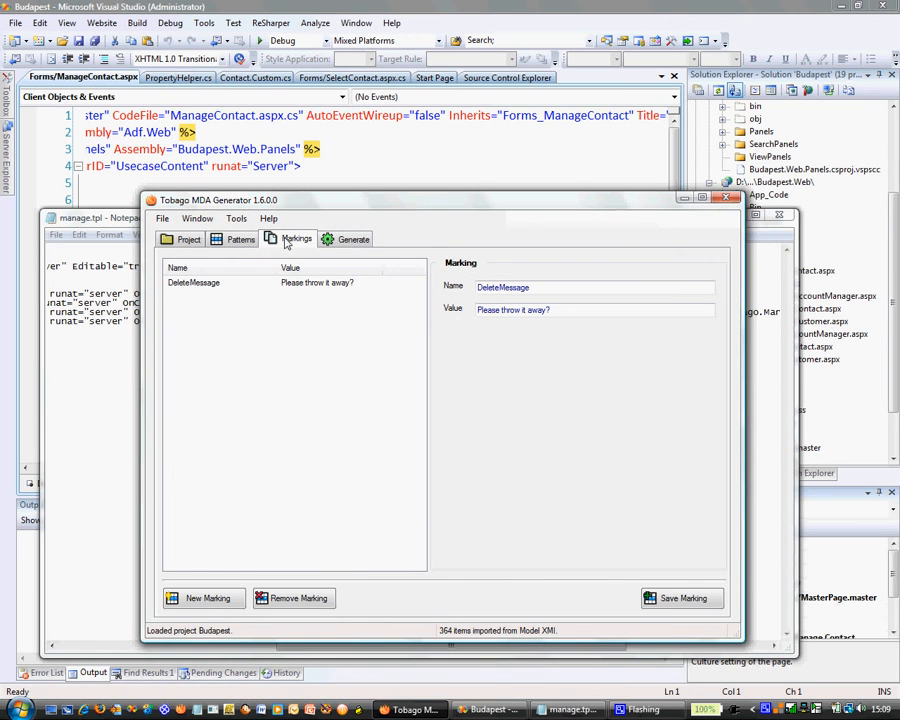
mouse_move(484, 198)
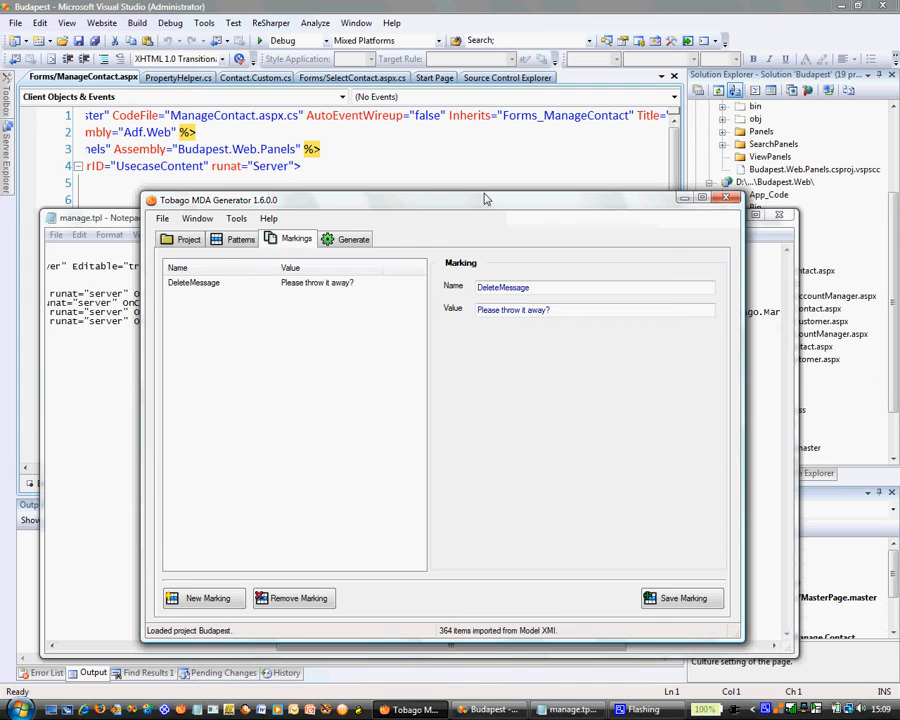
drag(484, 200, 480, 222)
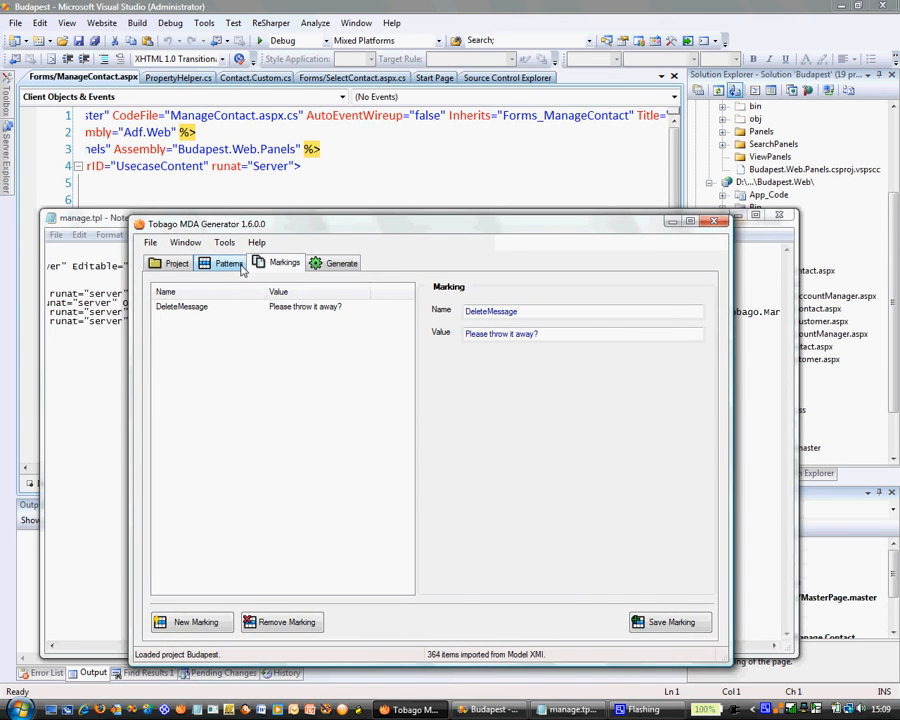
click(228, 264)
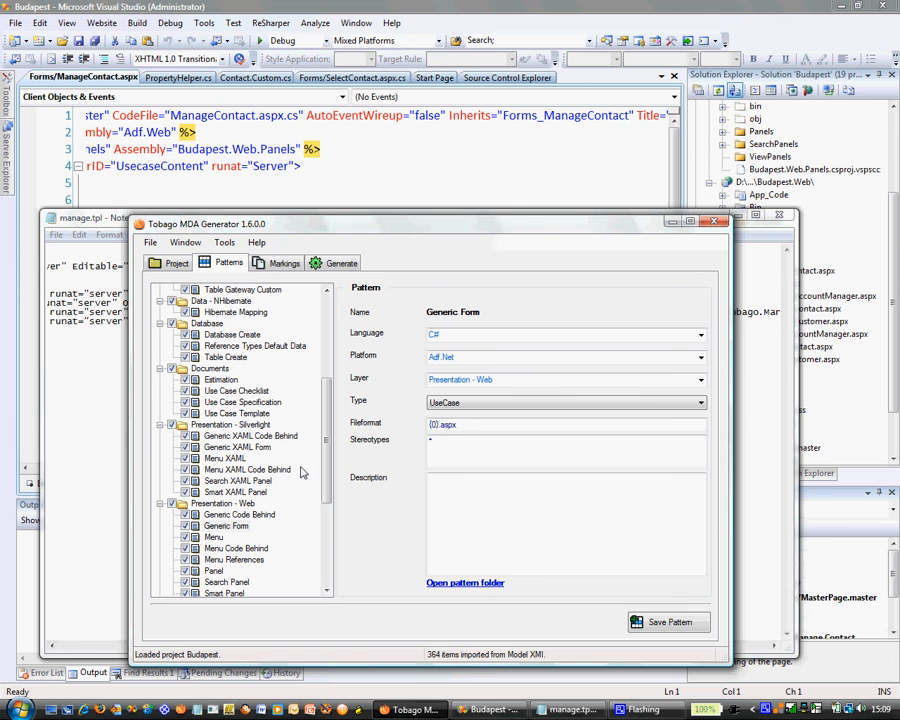